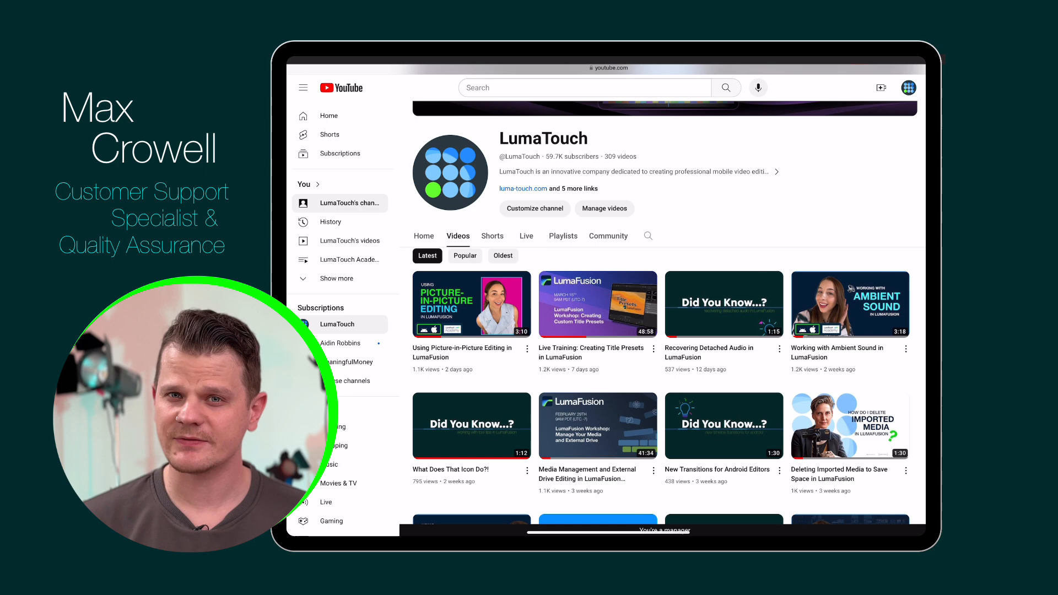
Step: Upload dyk 4K.mp4, complete the title 'Viewing your video in 4K', and close the details
scroll("down", 3)
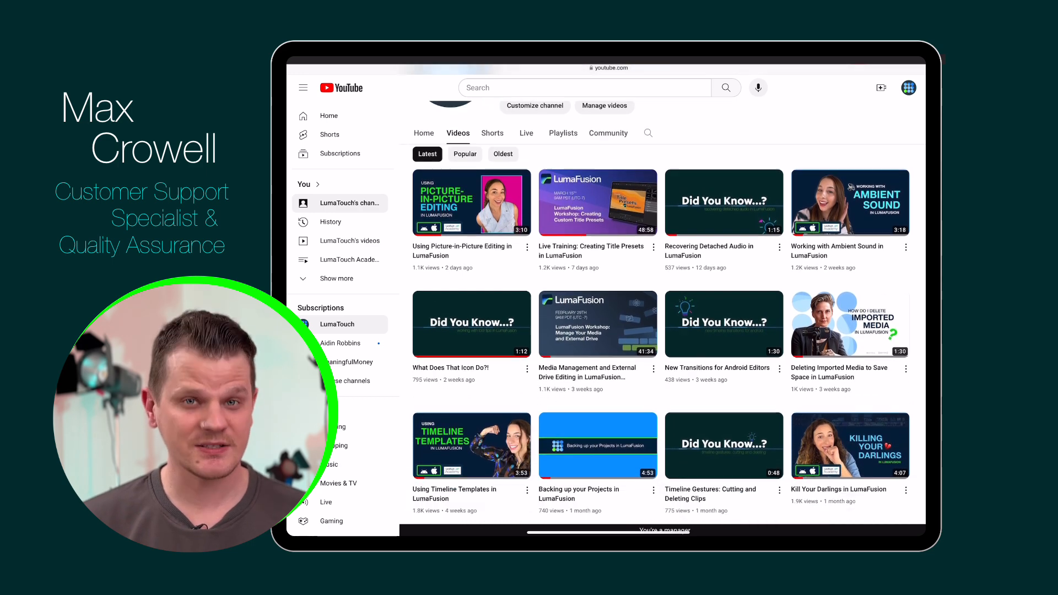
scroll("down", 3)
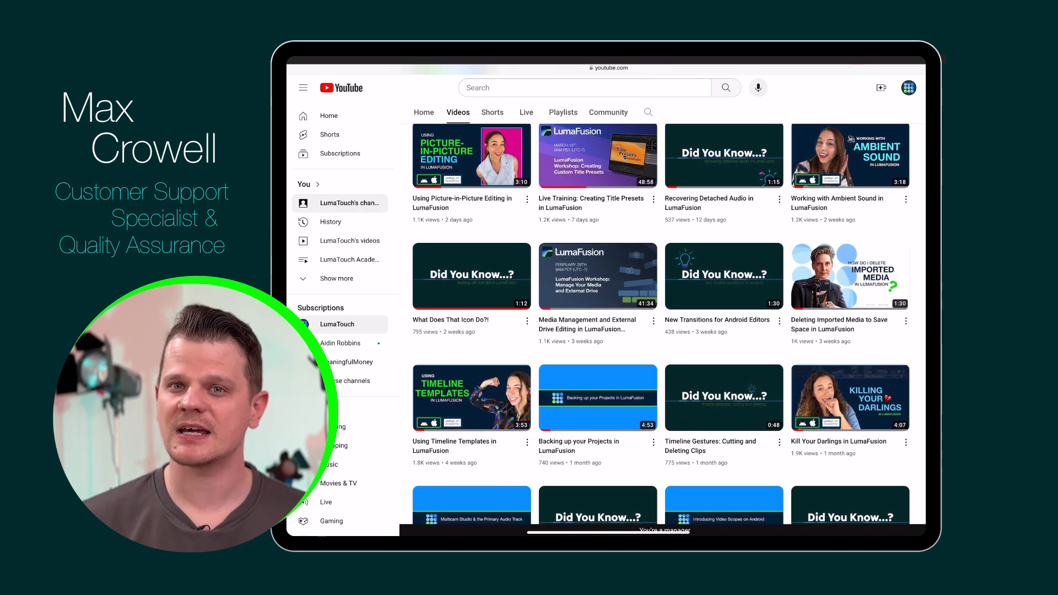
left_click(872, 7)
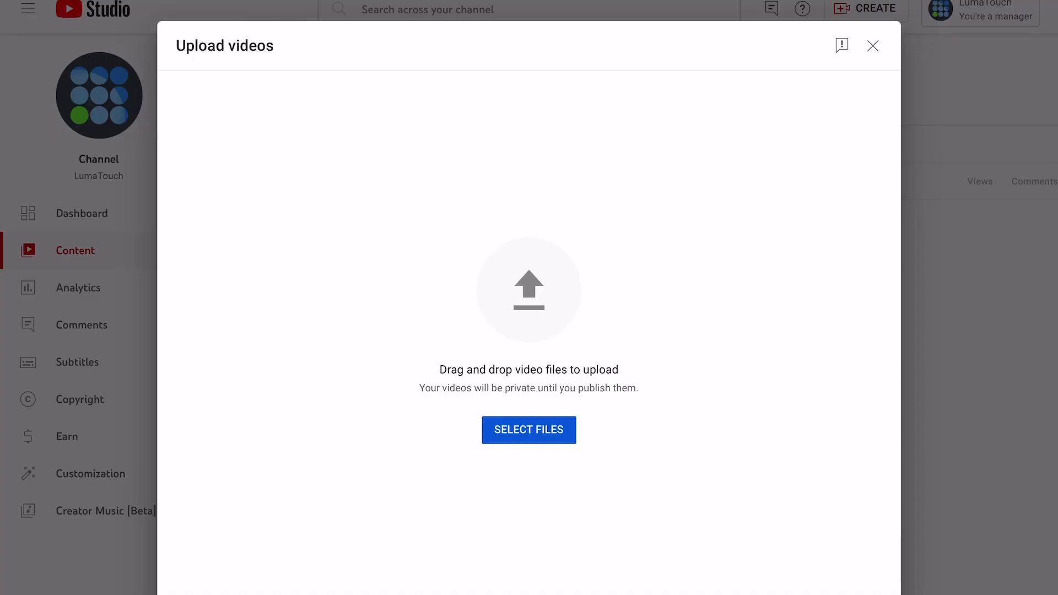
left_click(529, 430)
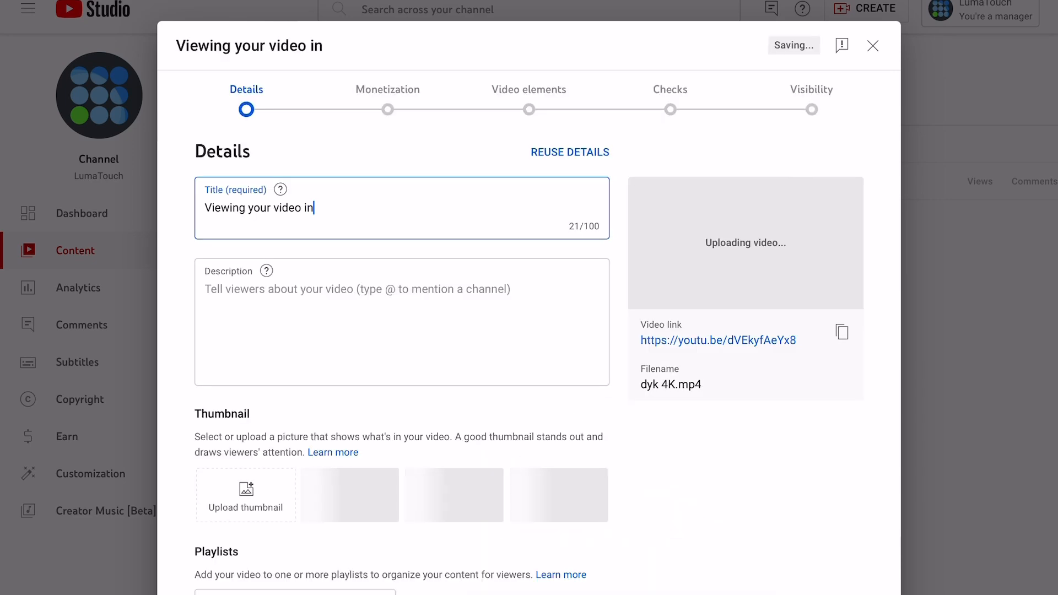
type("4")
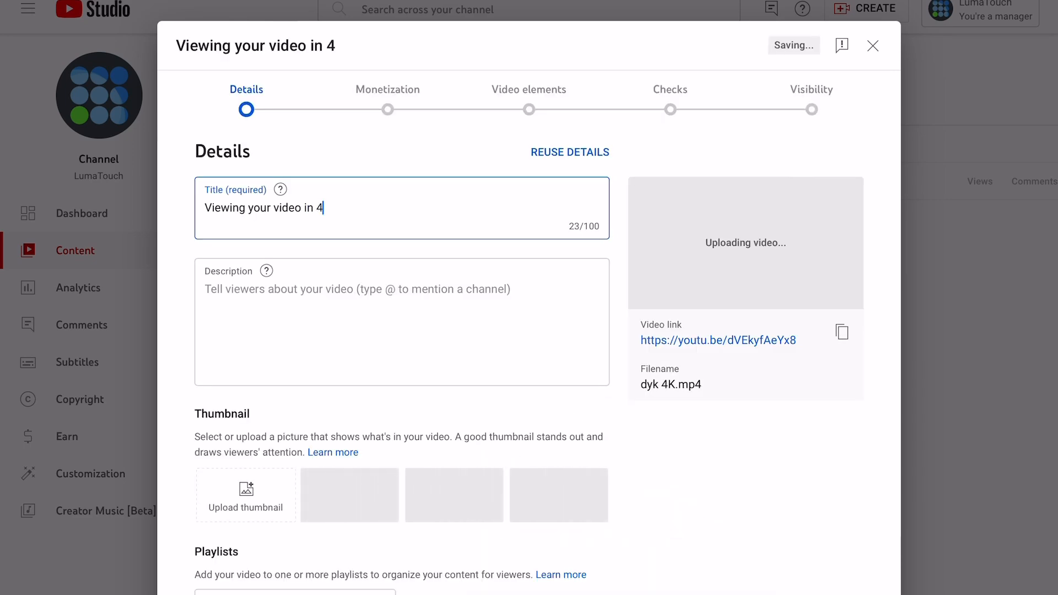
type("K")
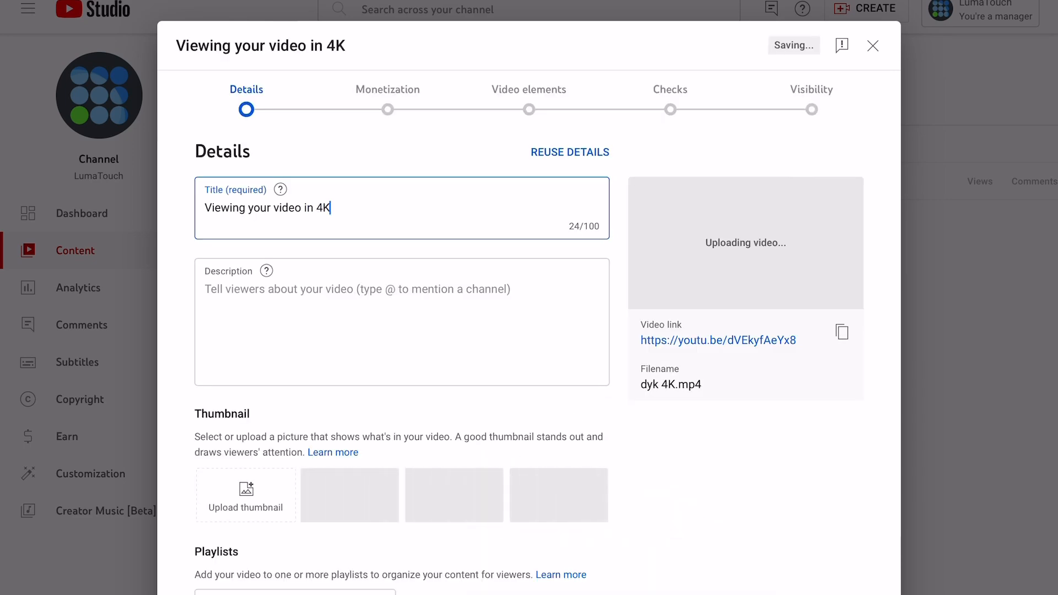
left_click(873, 46)
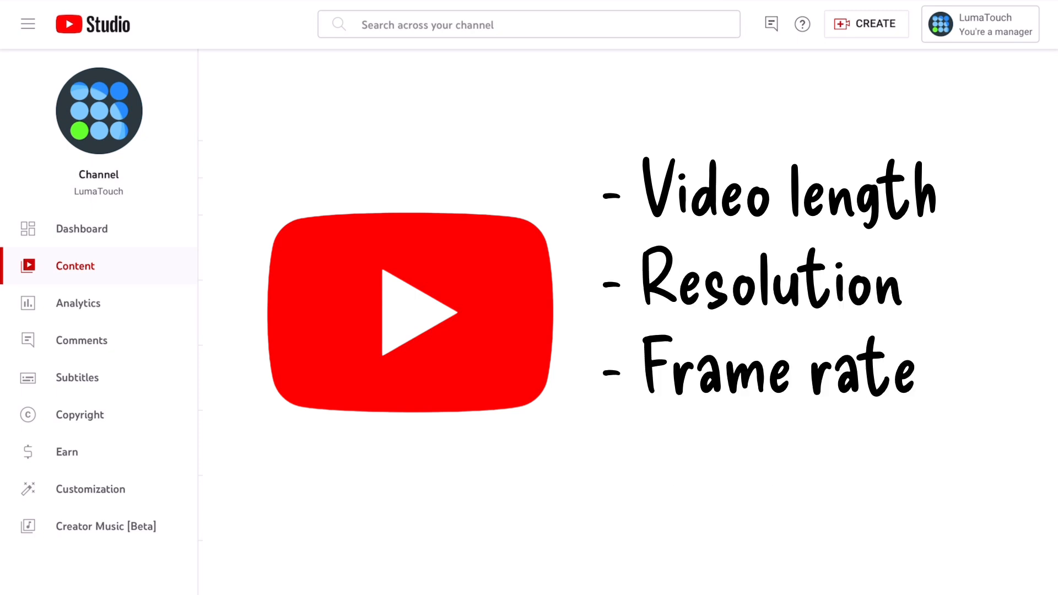
Step: Show the Content video list where 'Viewing your video in 4K' appears as Pending
left_click(76, 266)
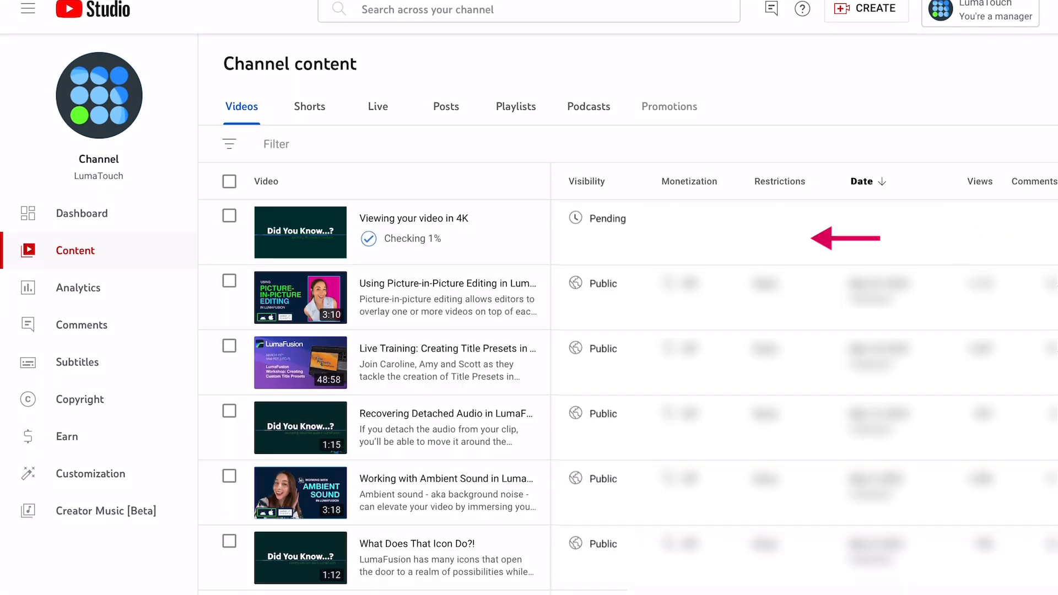